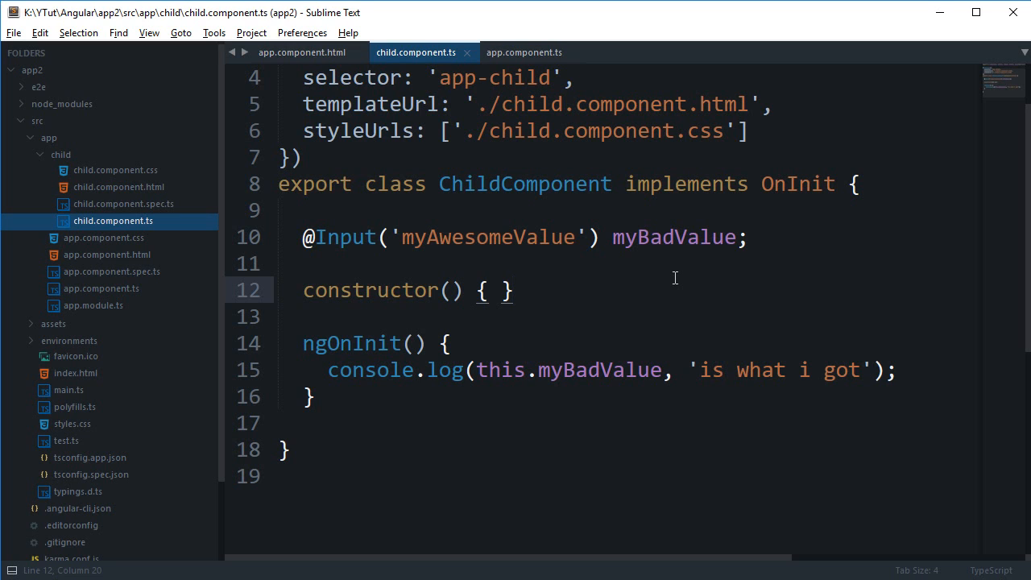
click(512, 290)
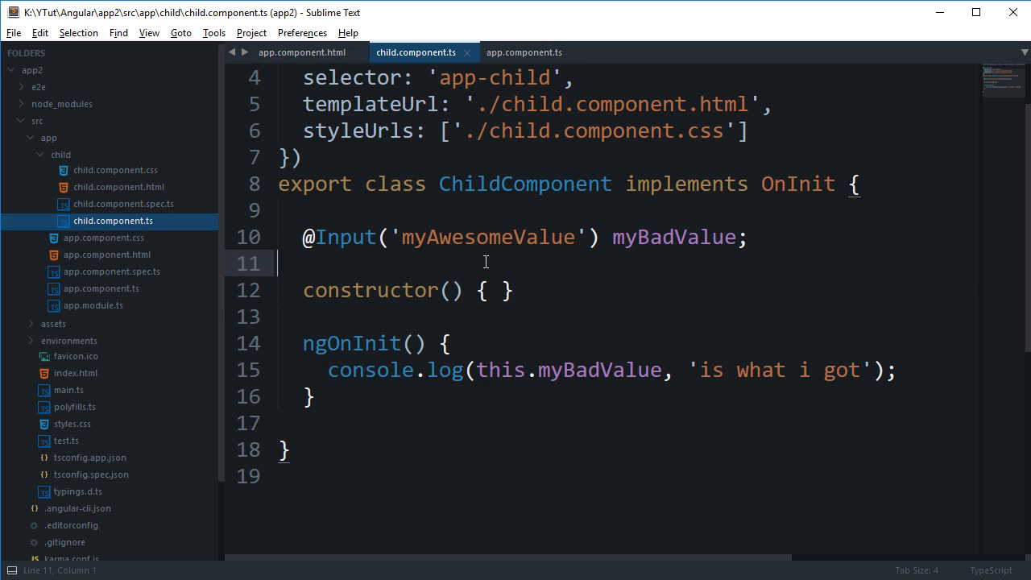
text(@)
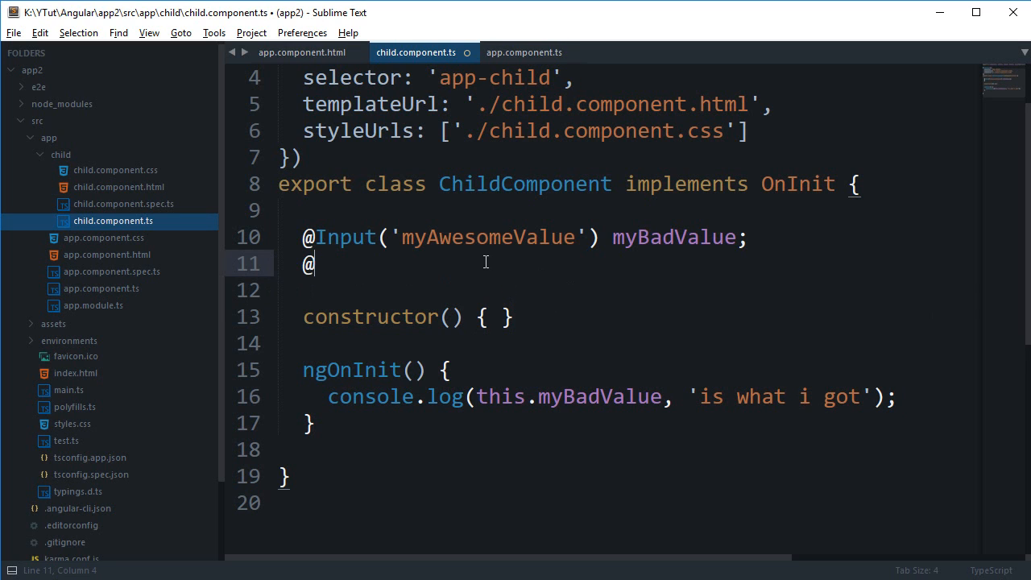
text(Output)
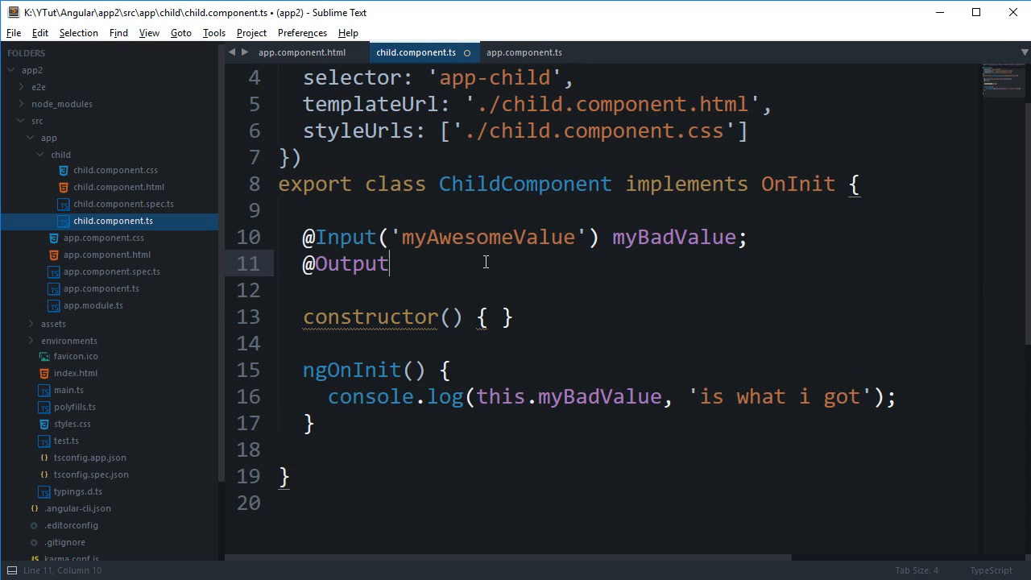
text((''))
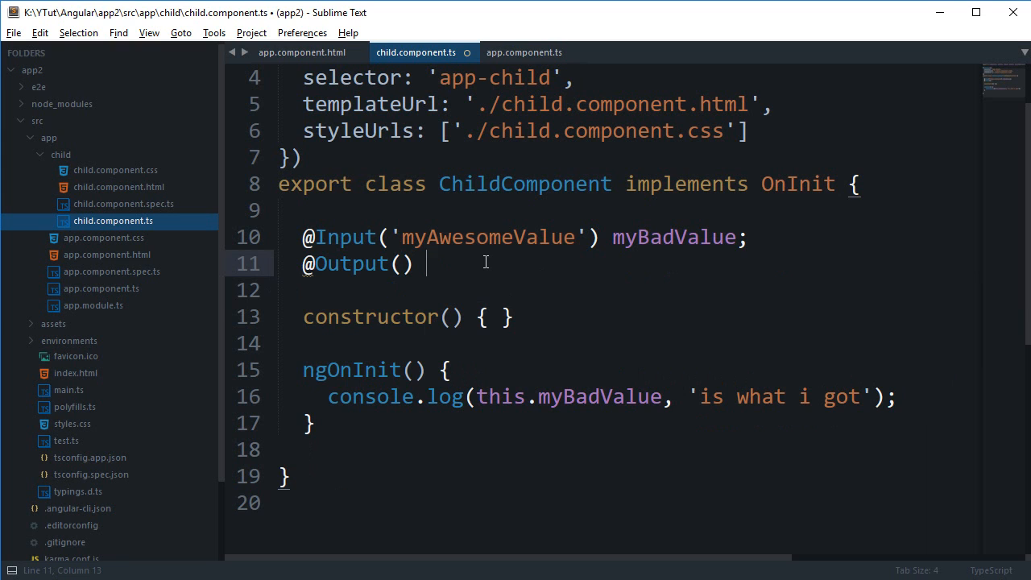
text(myOutputValue;)
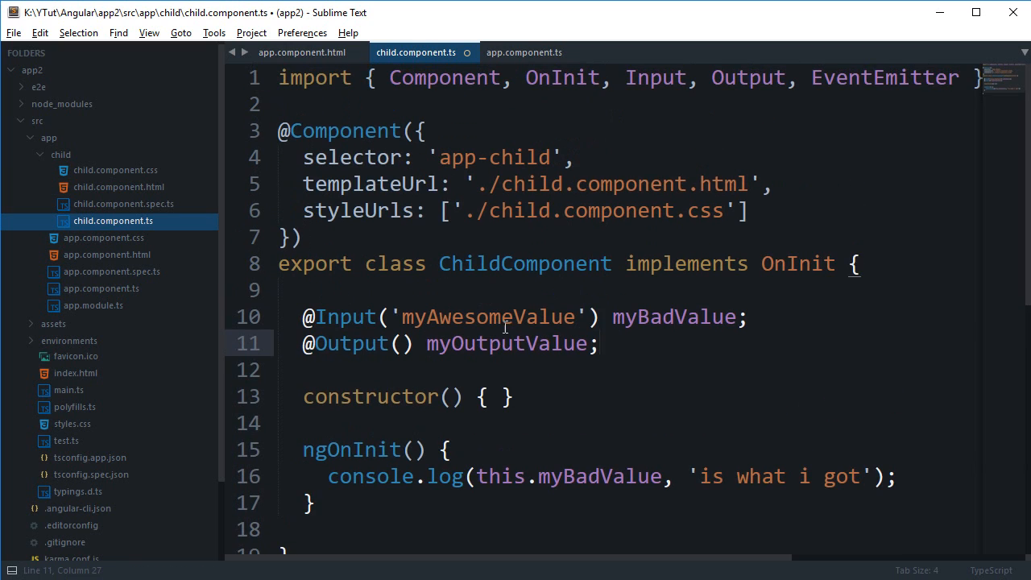
click(749, 77)
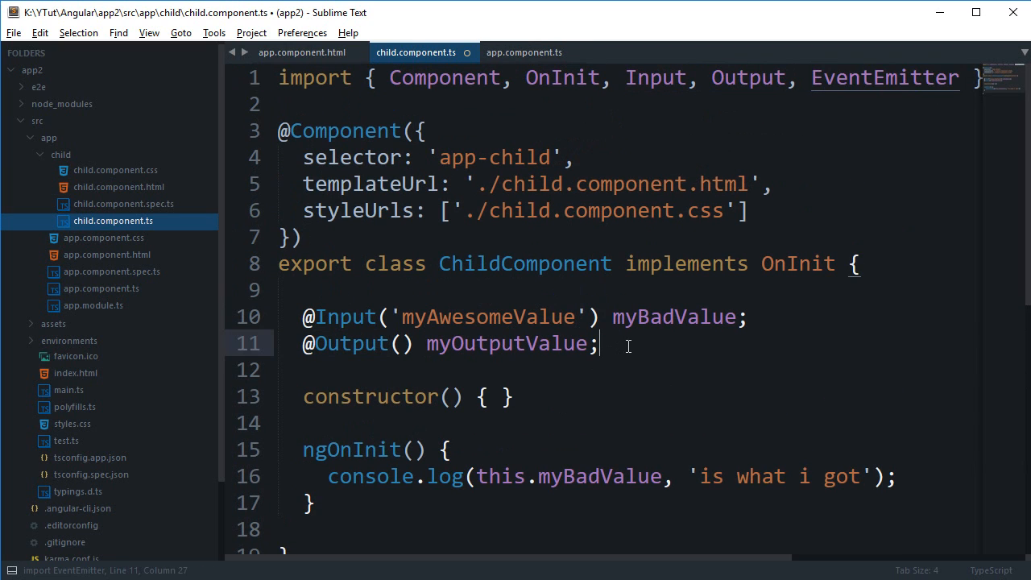
text(nmew)
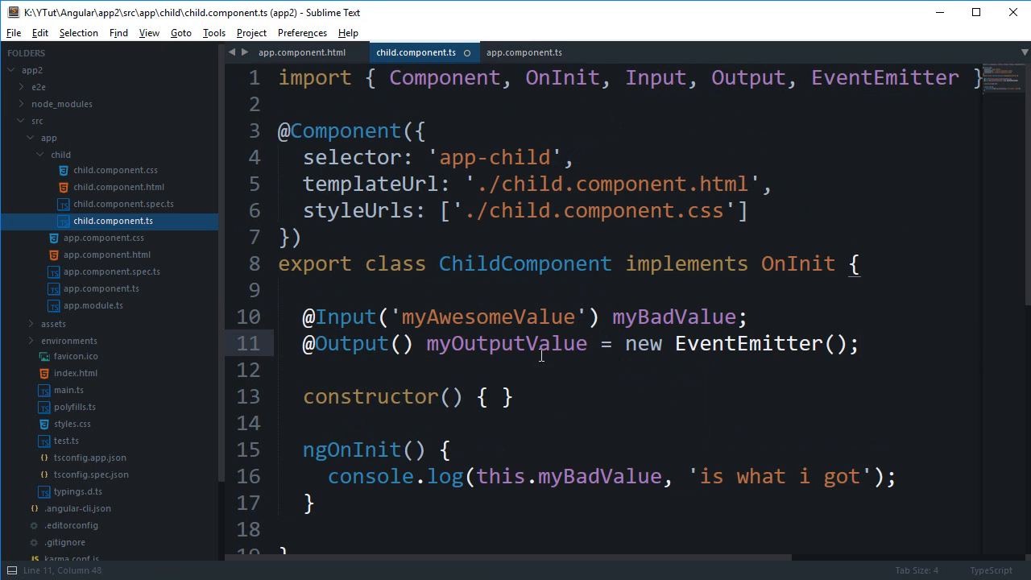
double_click(506, 343)
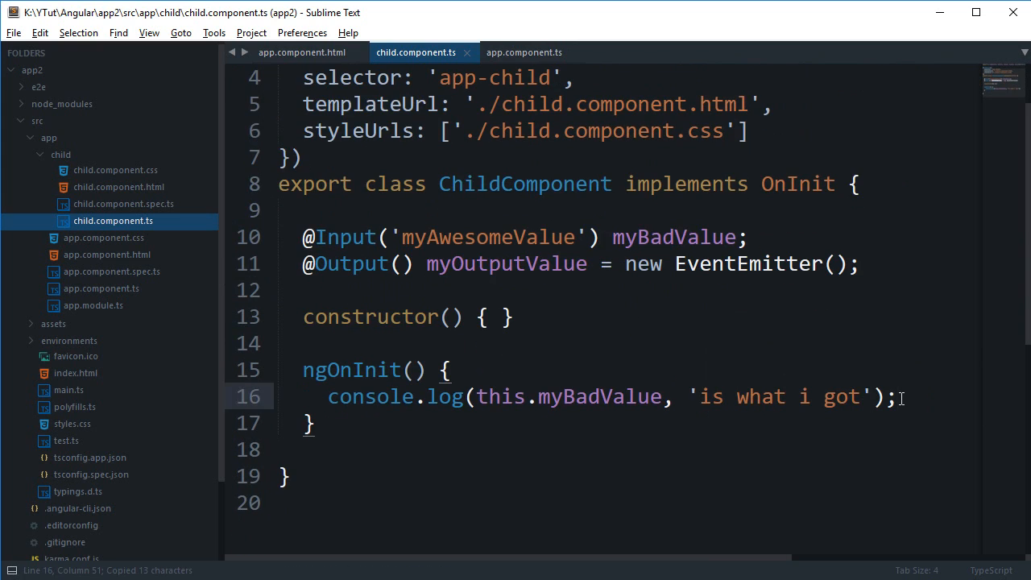
In ngOnInit add this.myOutputValue.emit('hello from the child');.
text(this.myOutputValue)
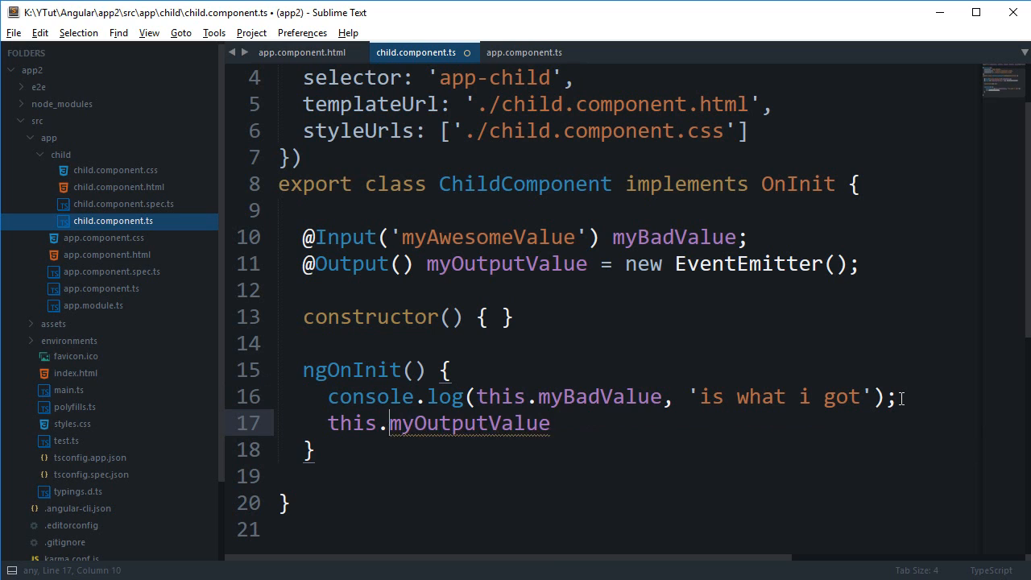
text(.)
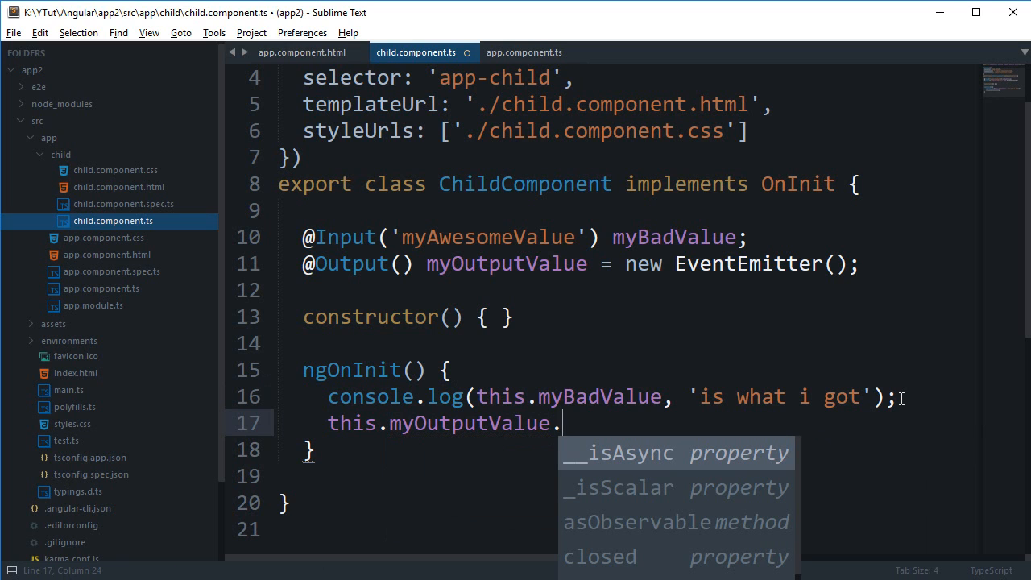
text(emi)
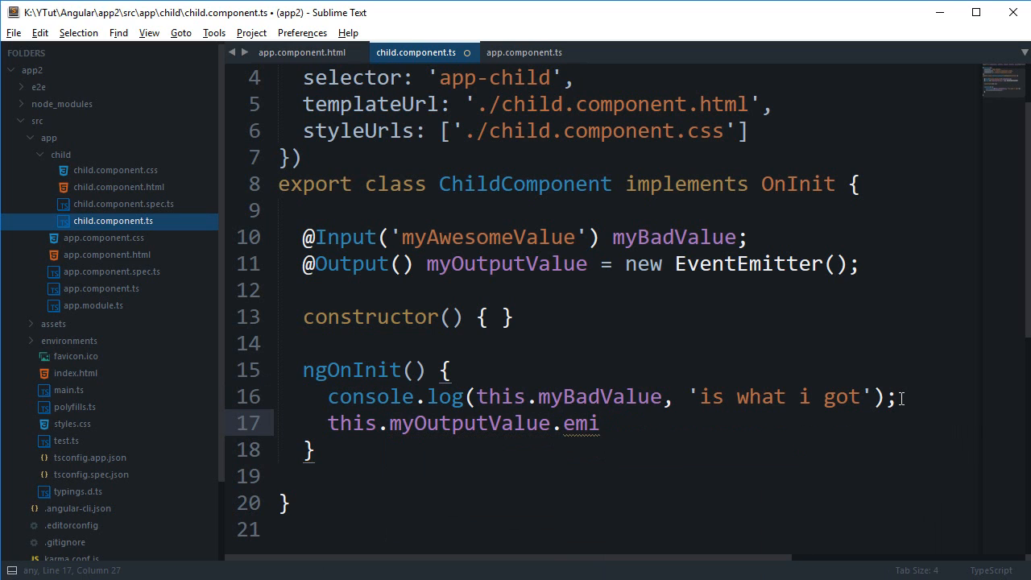
text(t)
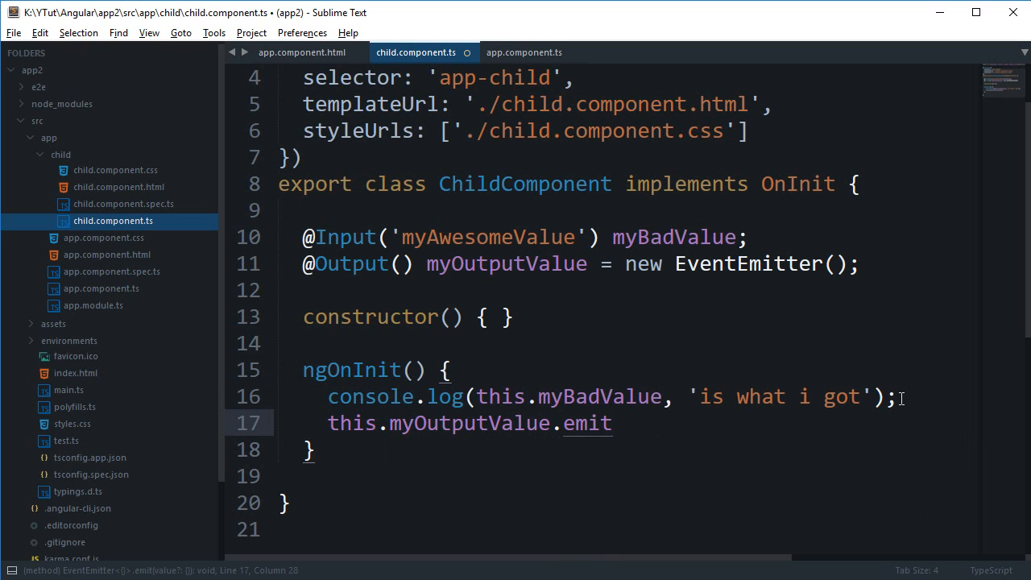
text((''))
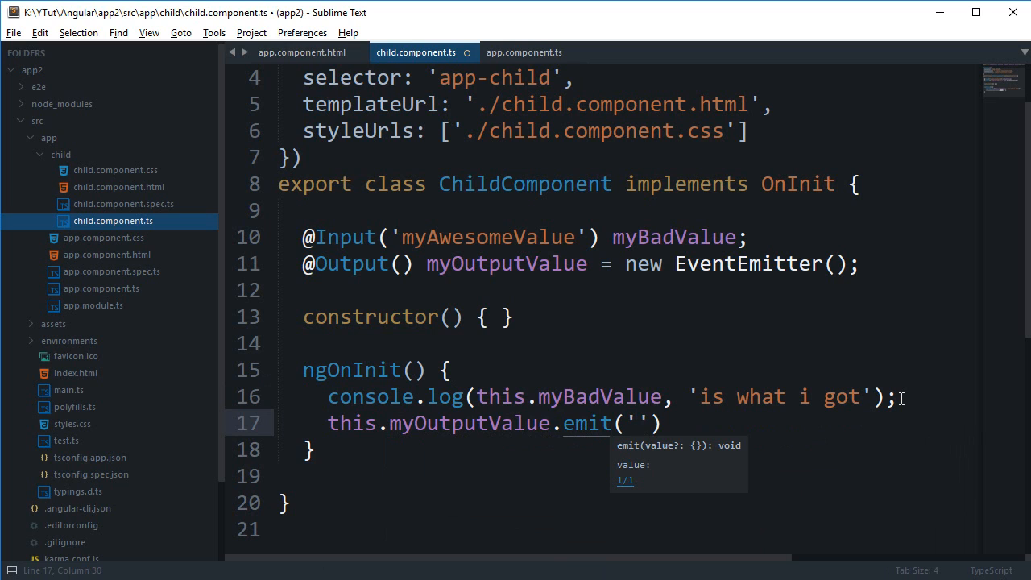
text(hello)
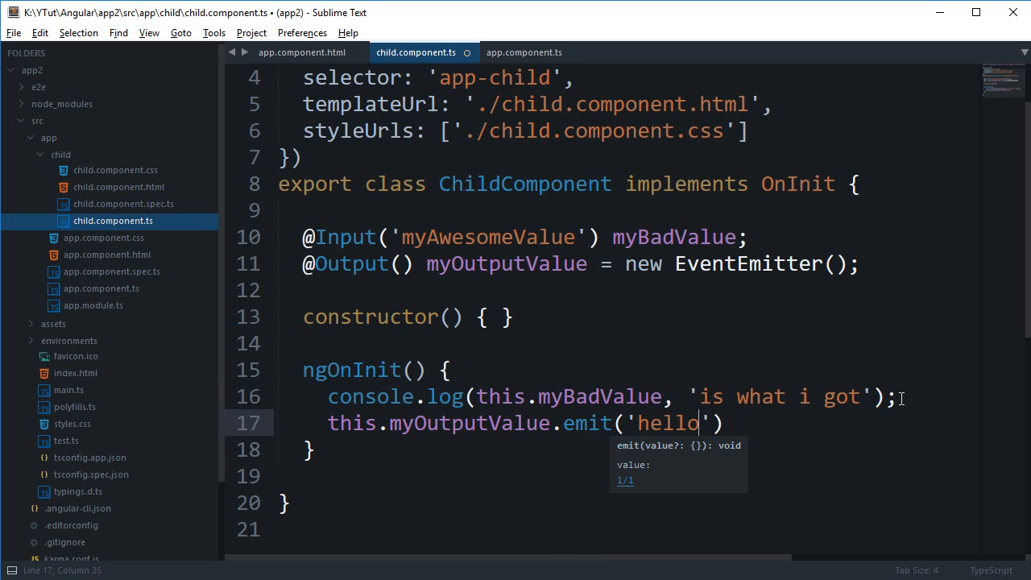
text(from the child)
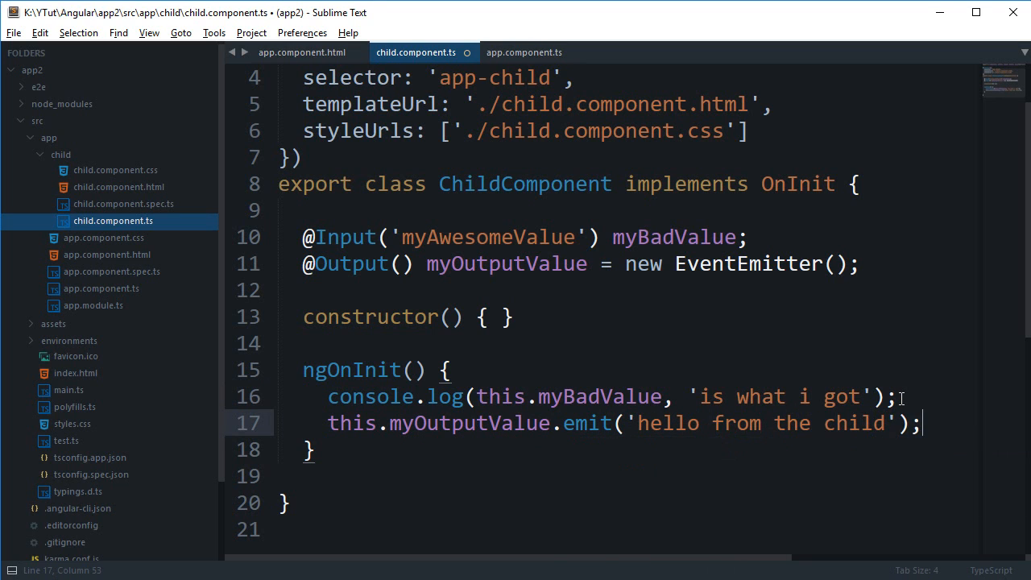
Save child.component.ts and glance at app.component.html before returning.
key(ctrl+s)
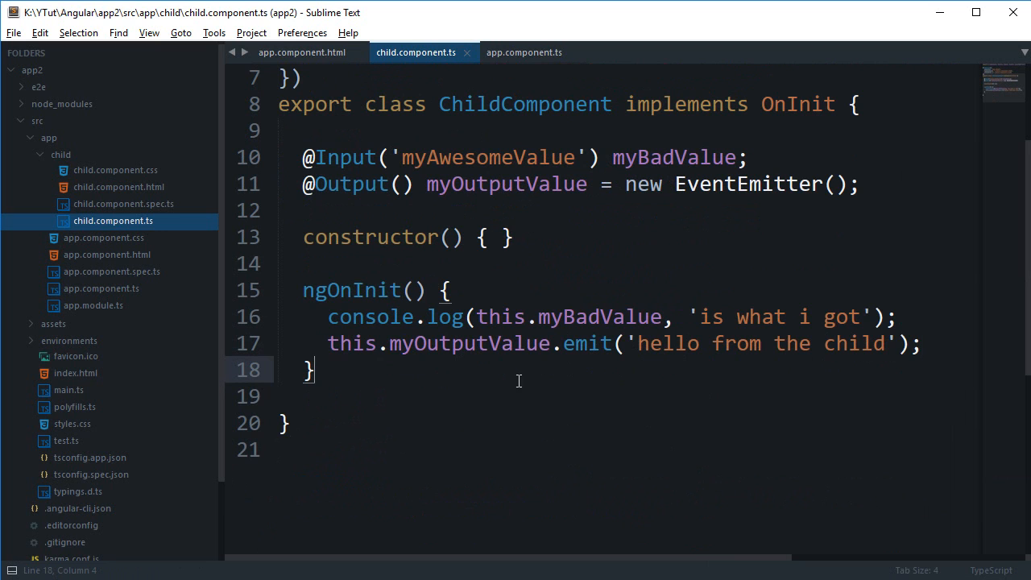
click(301, 51)
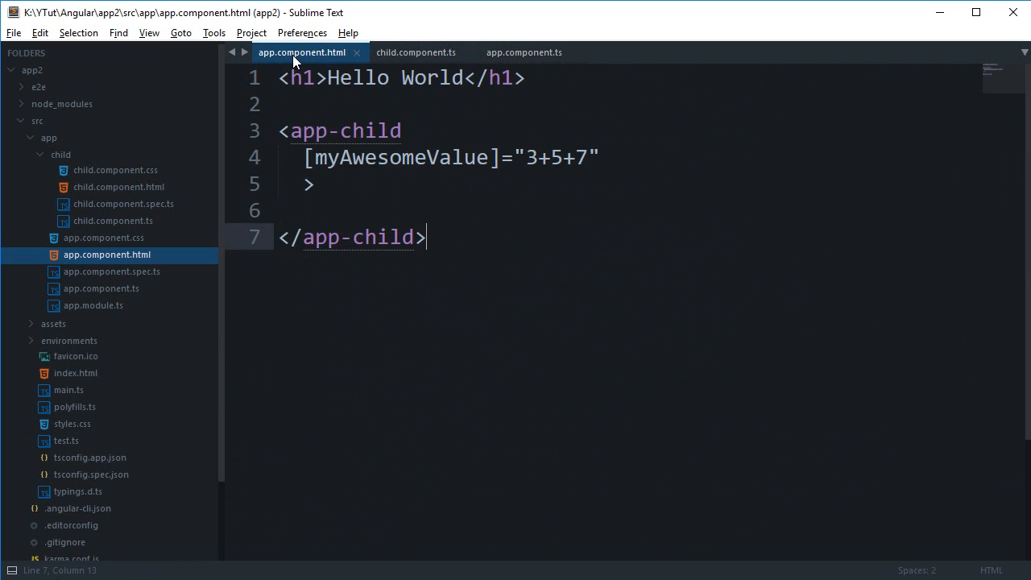
click(523, 52)
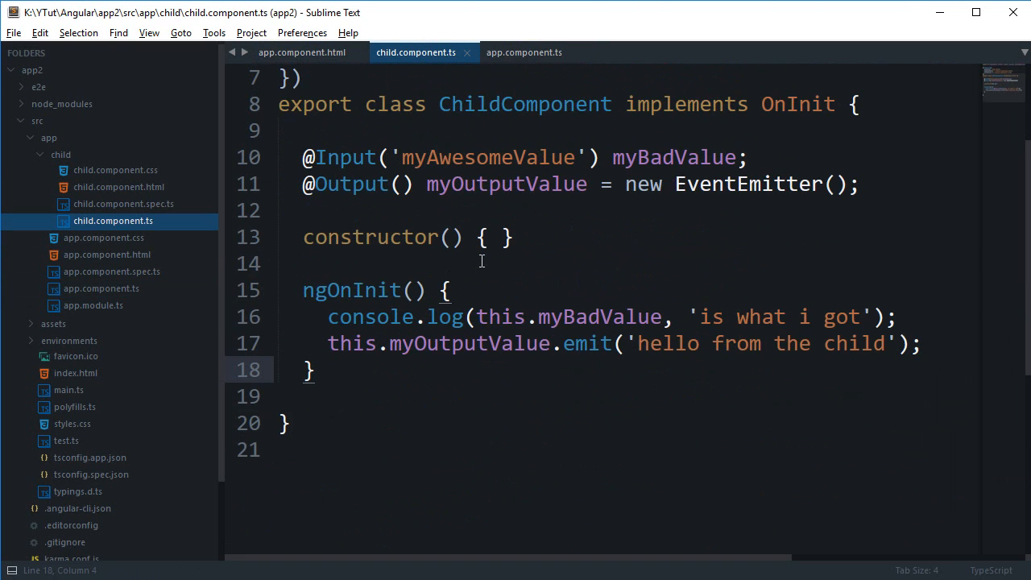
mouse_move(483, 329)
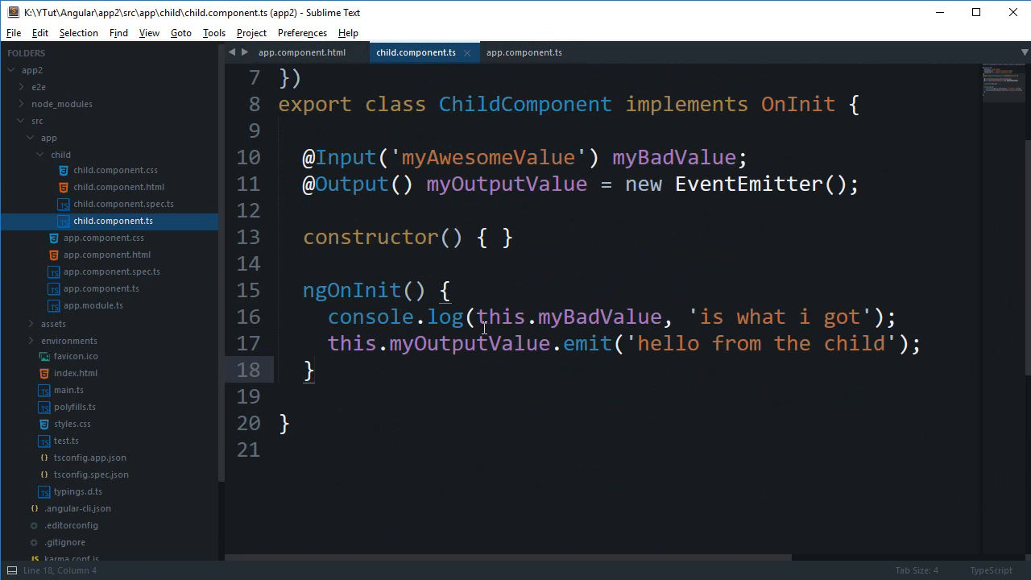
In app.component.ts add myOutputValue() { console.log('got some text'); } after the constructor.
double_click(469, 343)
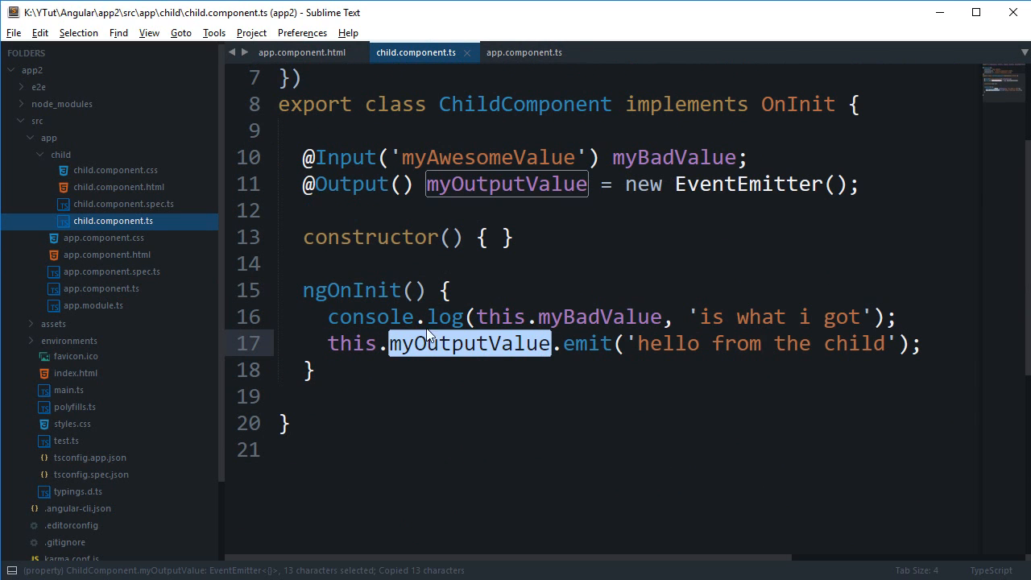
click(523, 52)
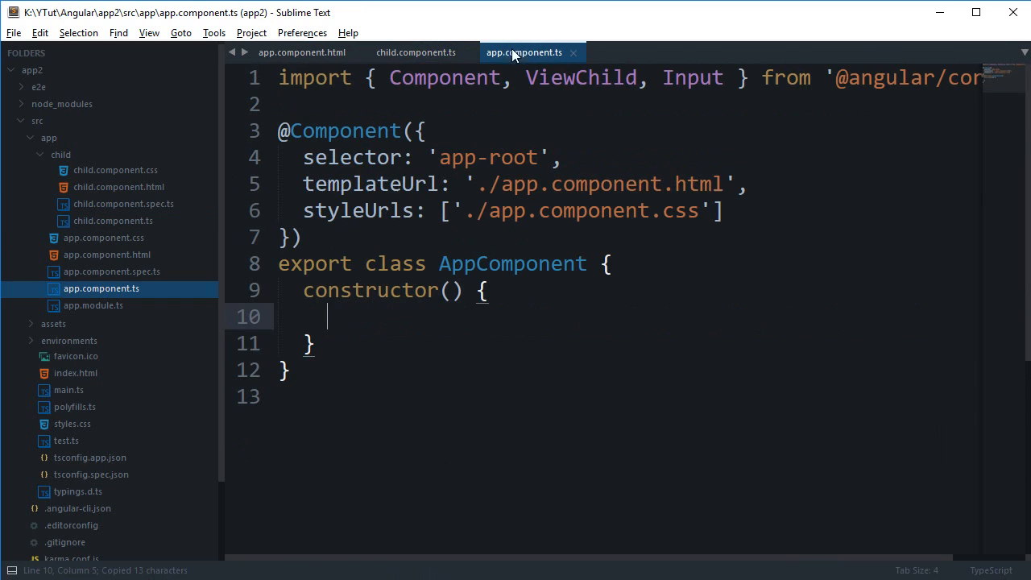
key(enter)
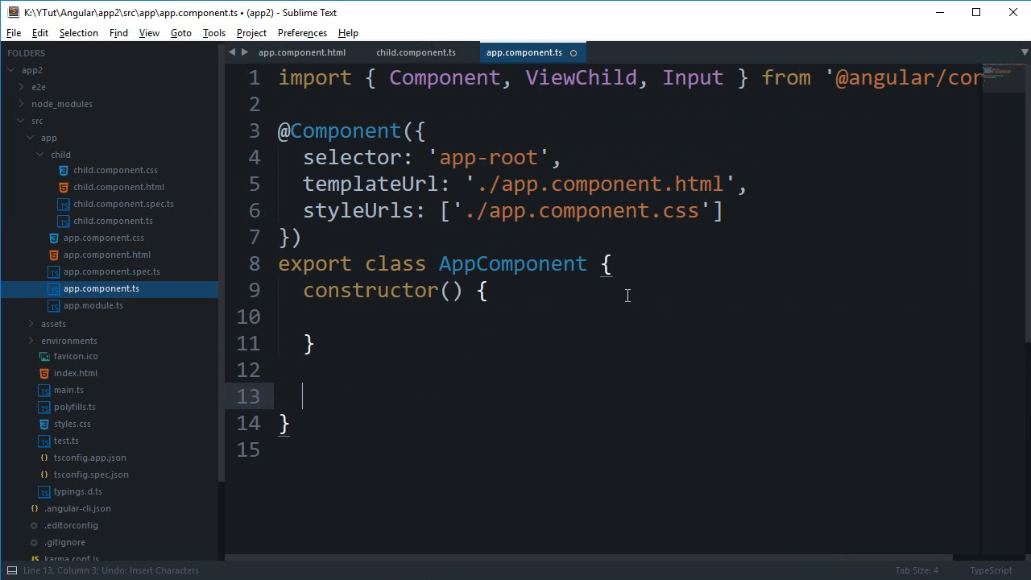
text(myOutputValue() {)
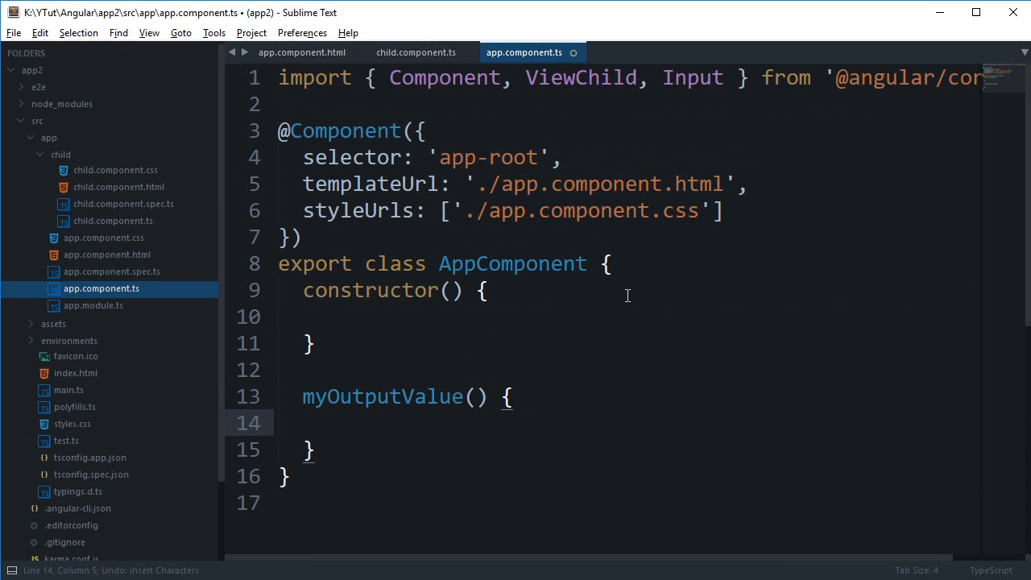
text(console.log(''))
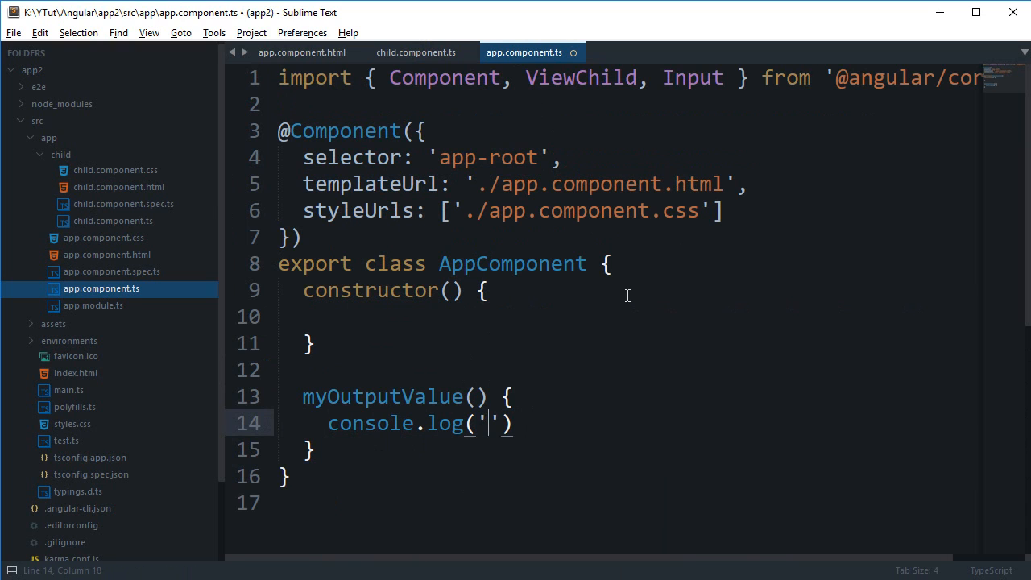
text(got)
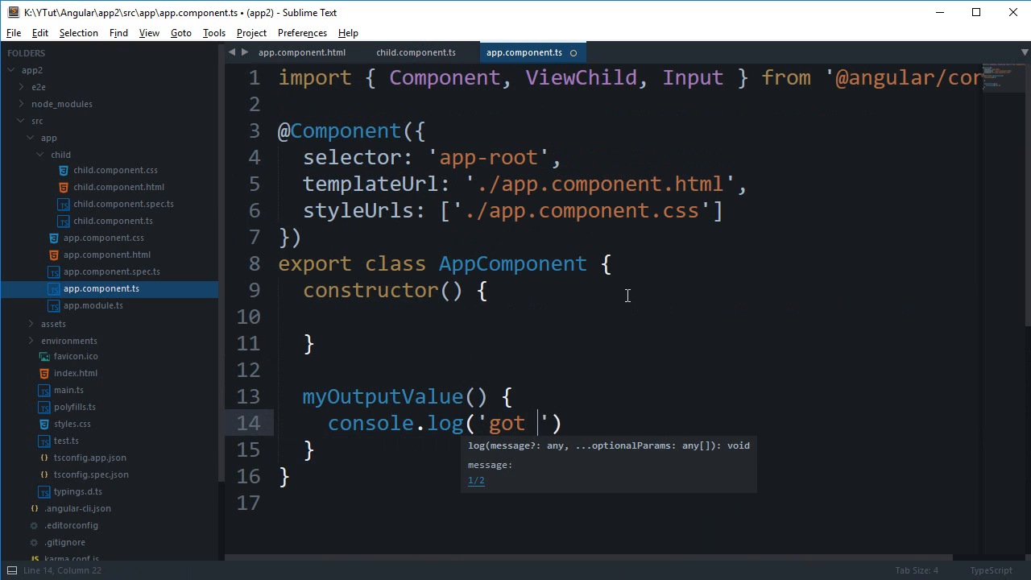
text(some text');)
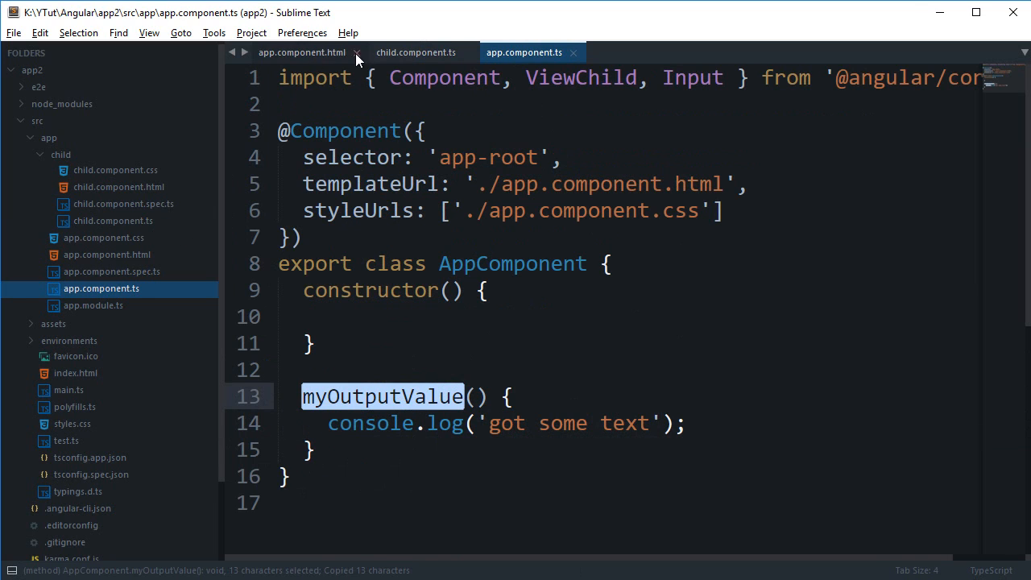
In app.component.html begin a (myOutputValue)= binding on the app-child tag.
click(299, 51)
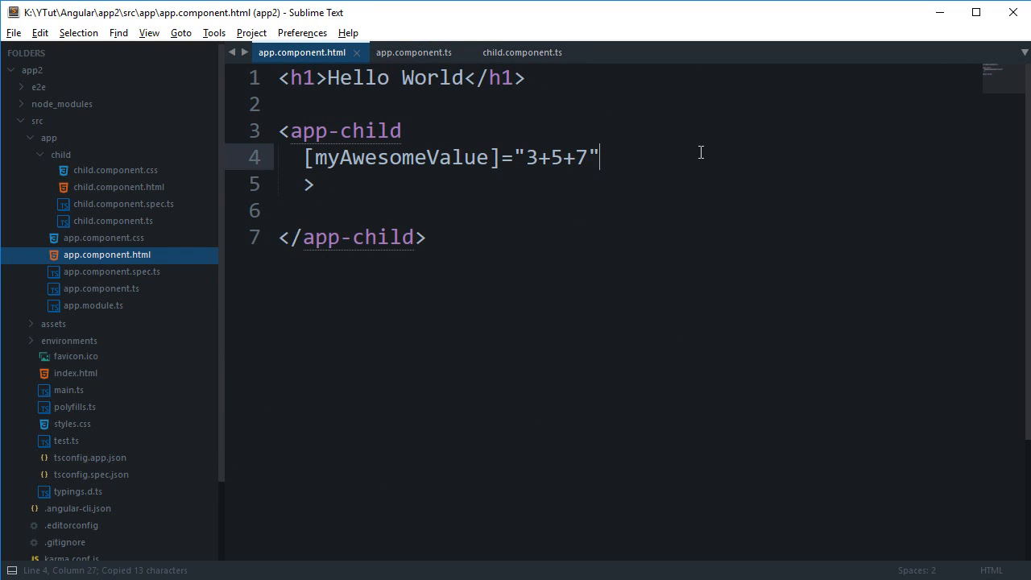
text((myOutputValue))
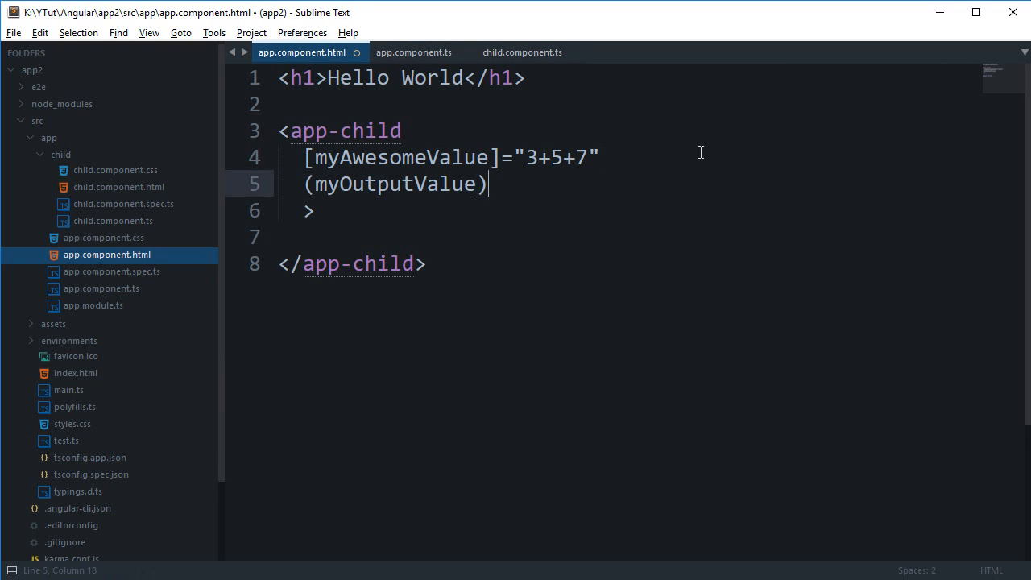
text(=)
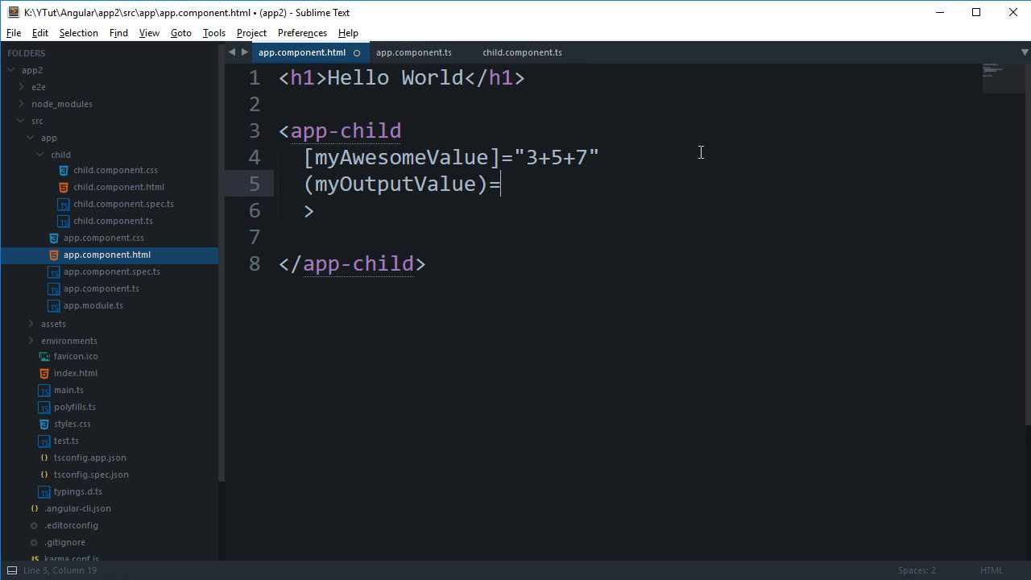
Rename the parent's handler method to awesomeMethod in app.component.ts.
click(412, 51)
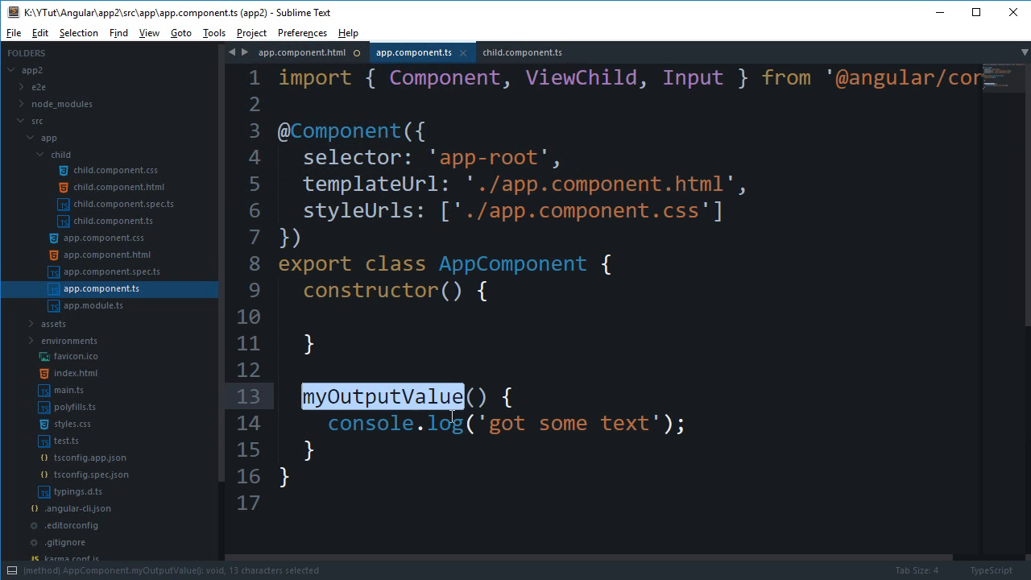
mouse_move(357, 406)
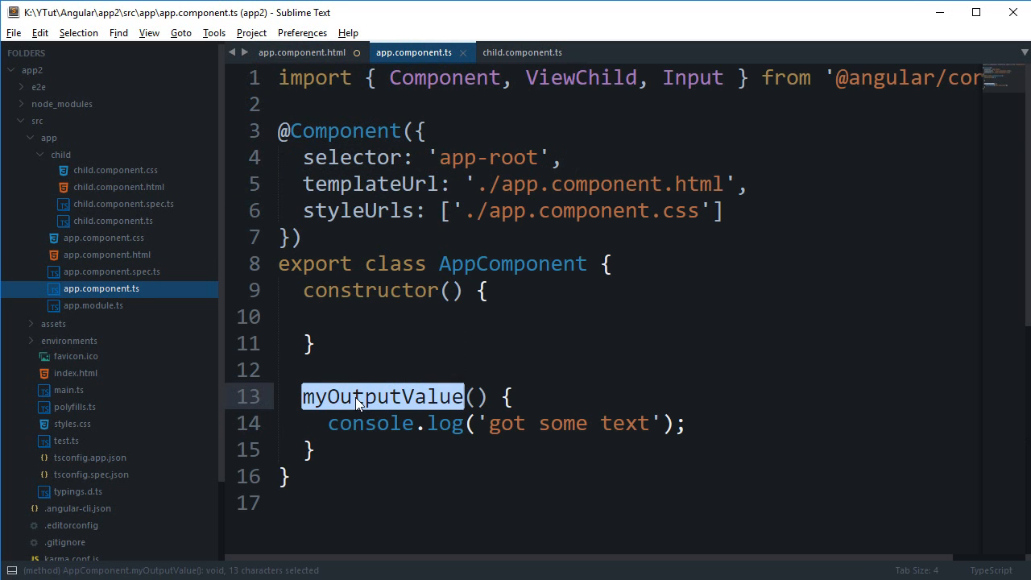
text(awesomeMethod() {)
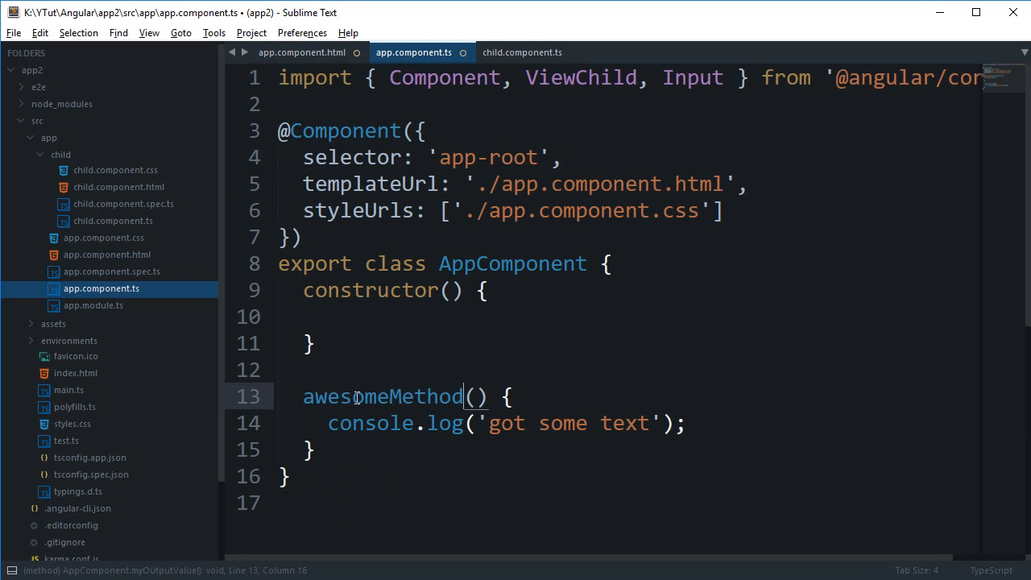
click(301, 51)
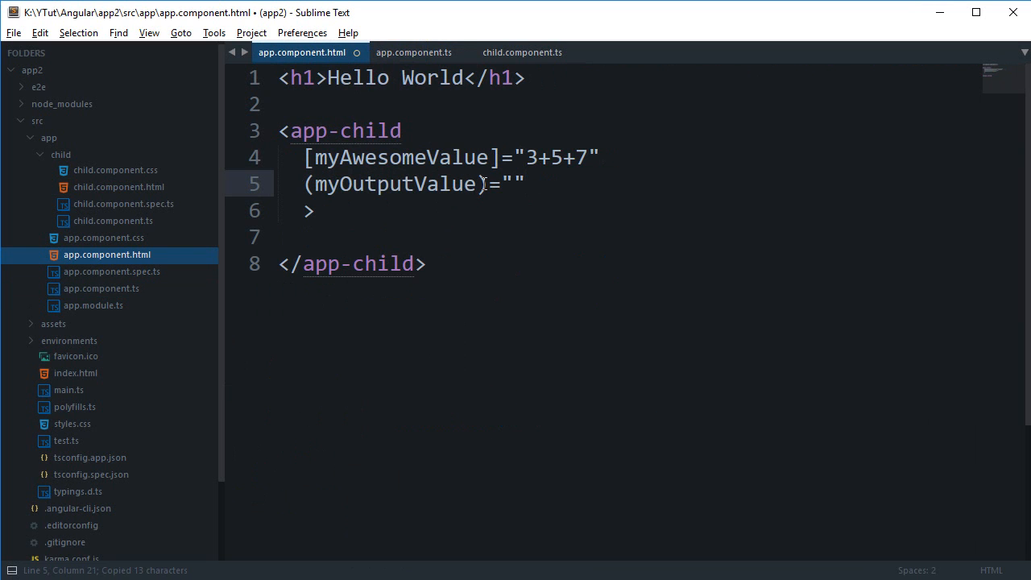
click(429, 51)
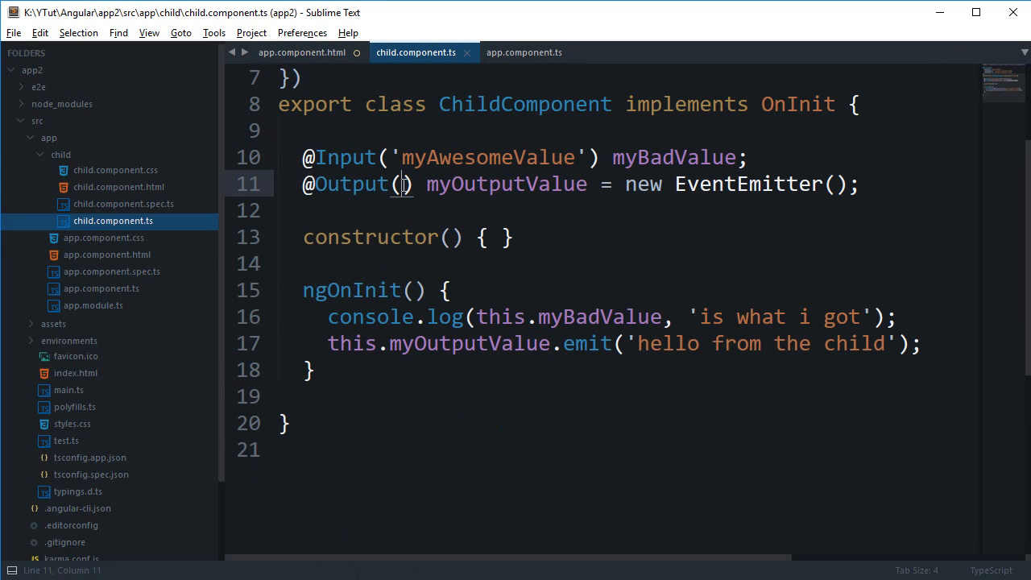
Complete the binding as (myOutputValue)="awesomeMethod($event)" in the parent template.
click(301, 52)
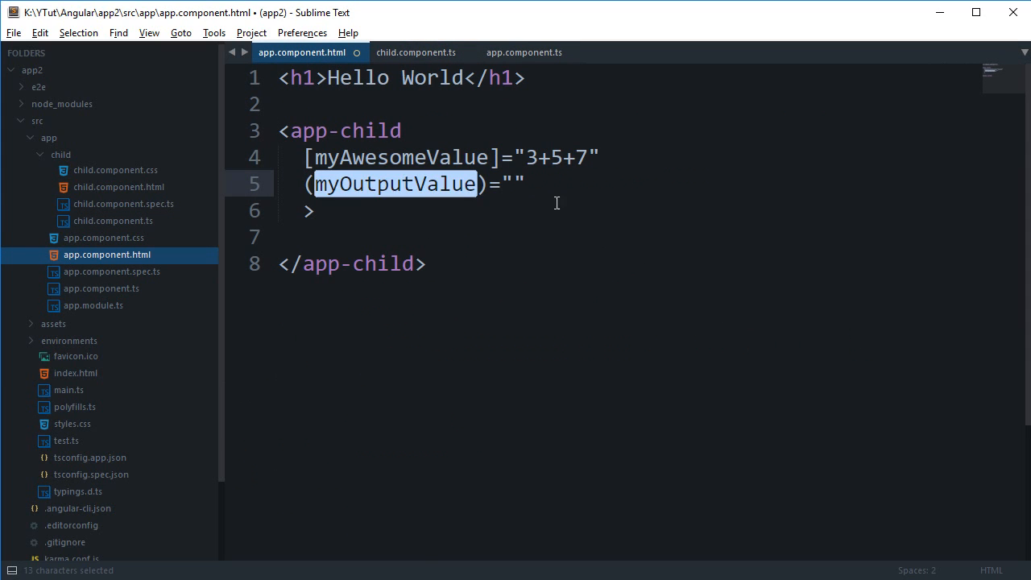
text(awesomeMethod)
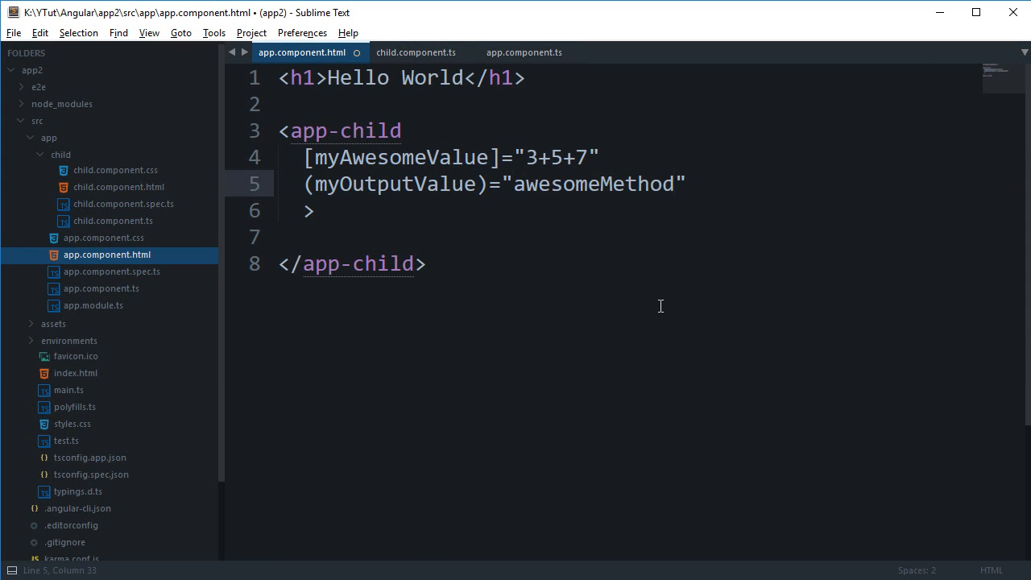
text(($ev))
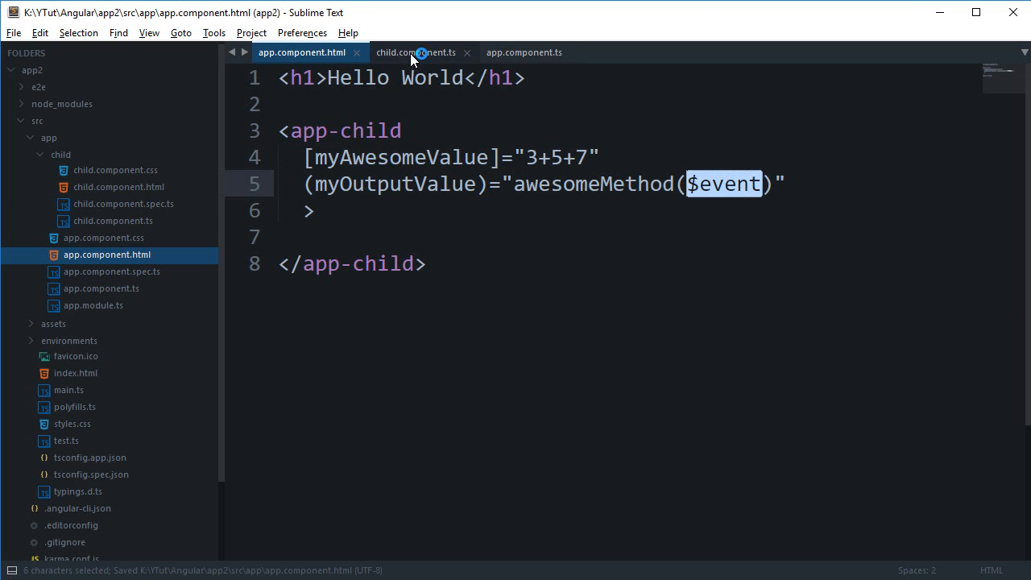
click(415, 52)
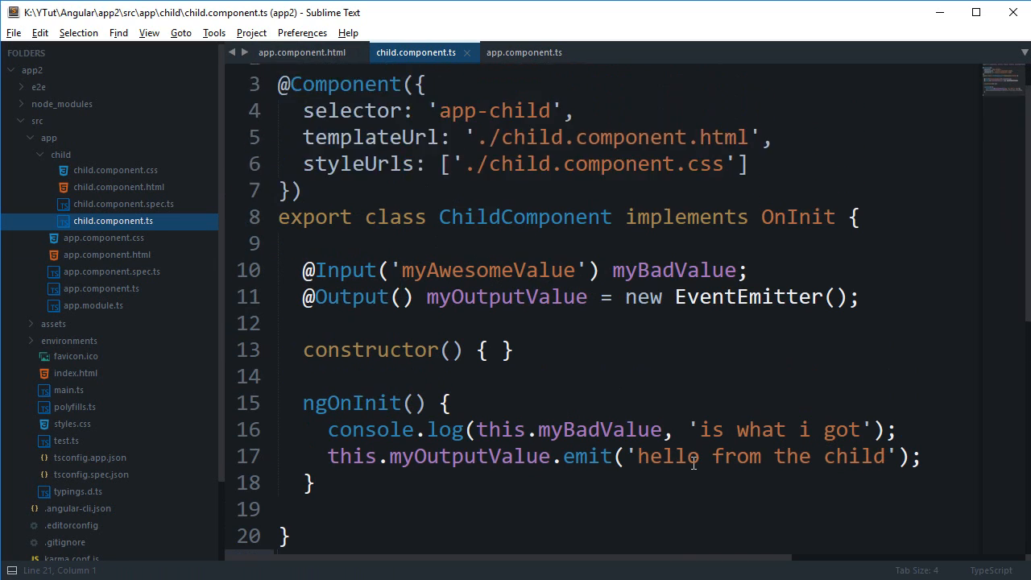
Highlight the child's myOutputValue declaration and emit line, then go back to app.component.html.
scroll(down, 3)
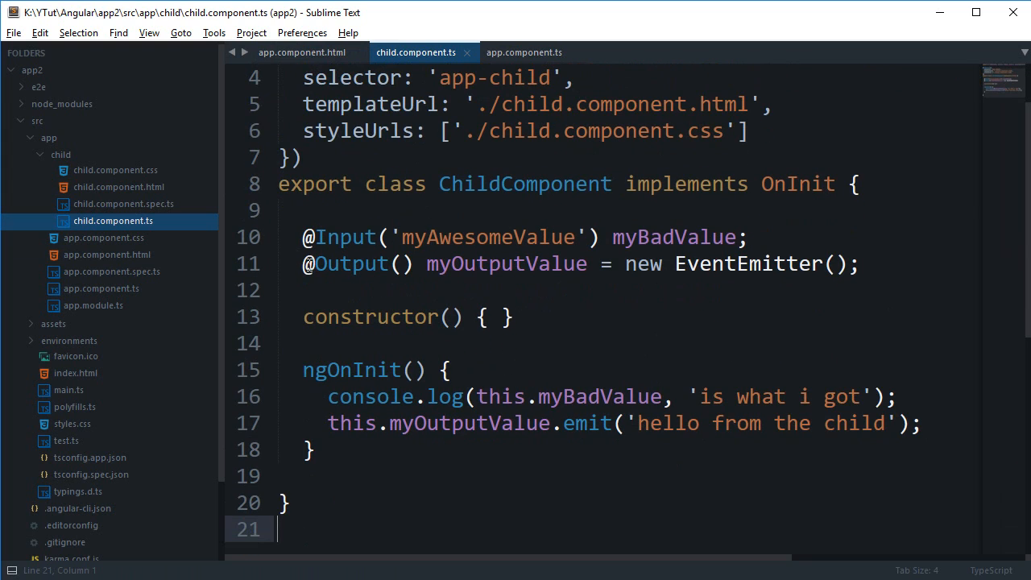
double_click(348, 264)
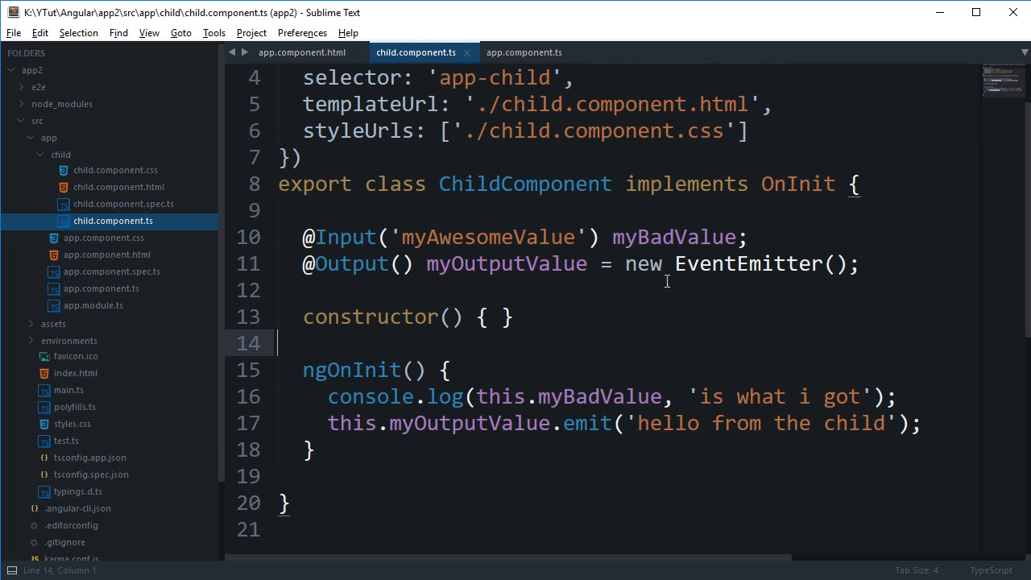
mouse_move(612, 344)
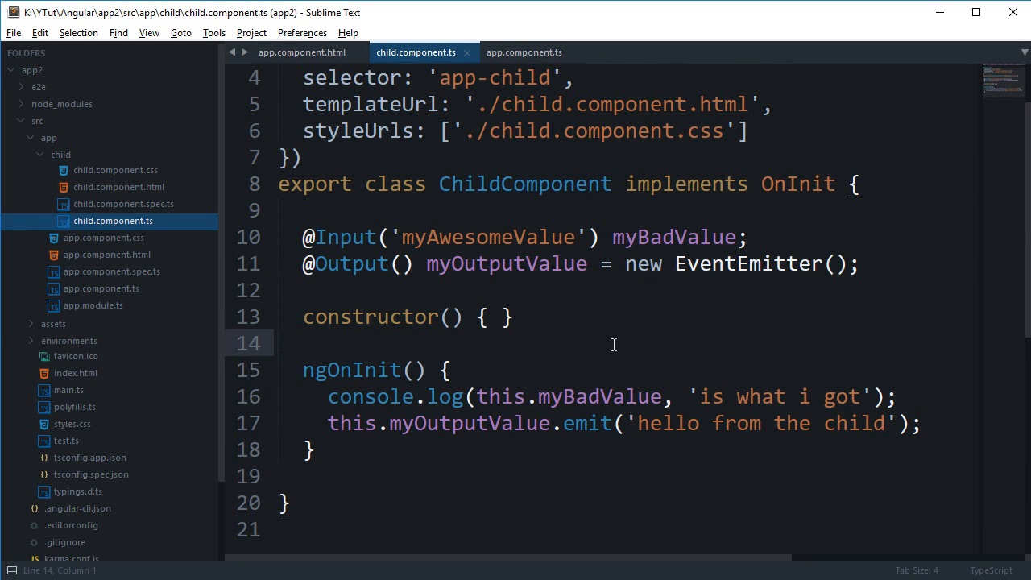
double_click(506, 264)
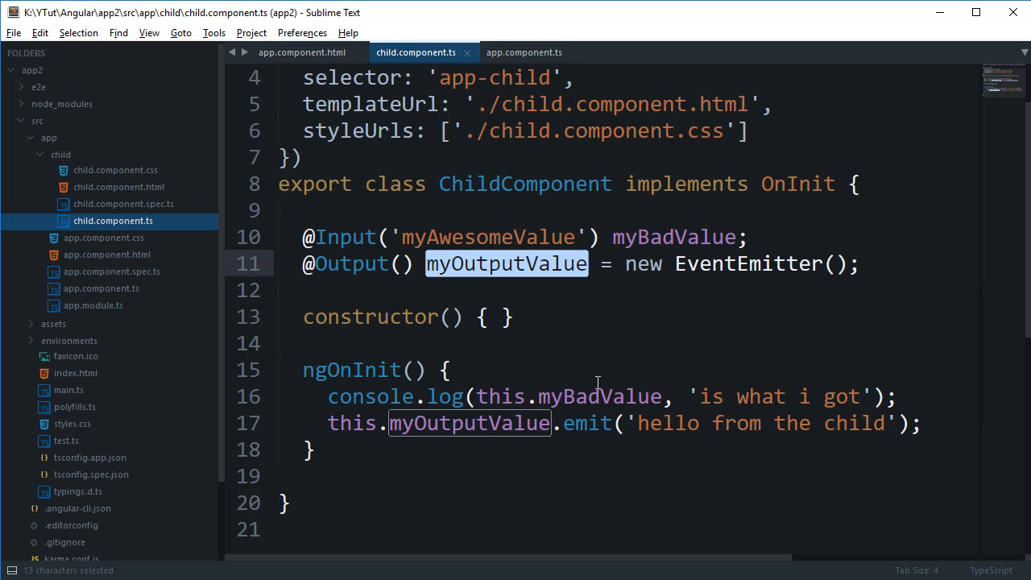
double_click(351, 369)
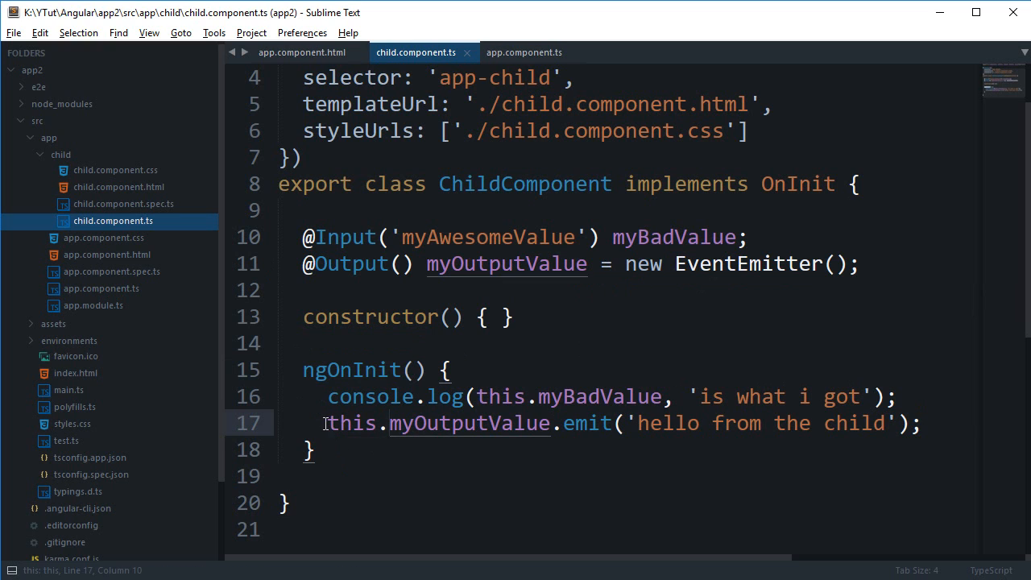
drag(324, 422, 636, 422)
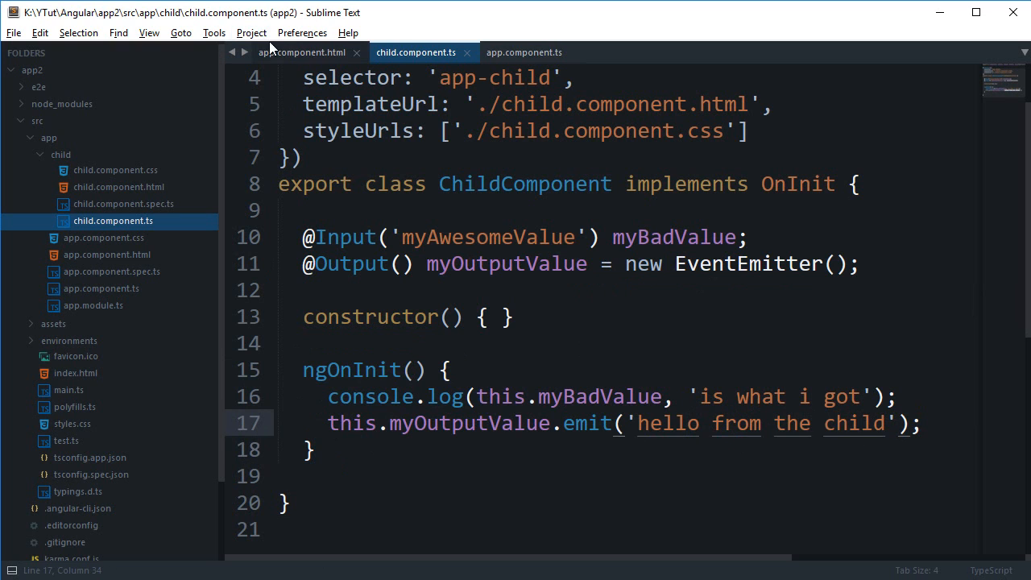
click(301, 52)
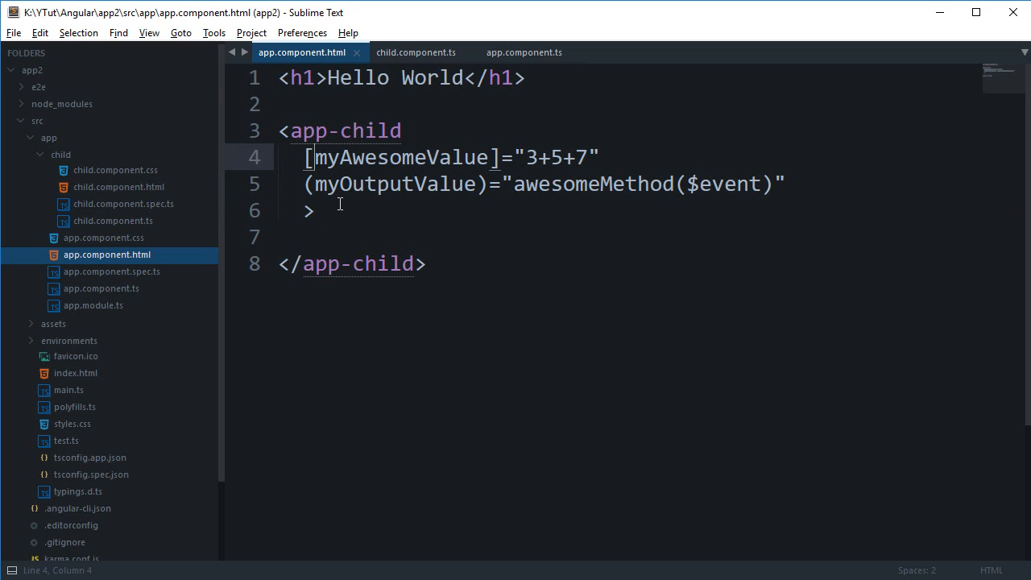
Pick out myOutputValue and $event in the app-child binding, then show app.component.ts.
double_click(309, 158)
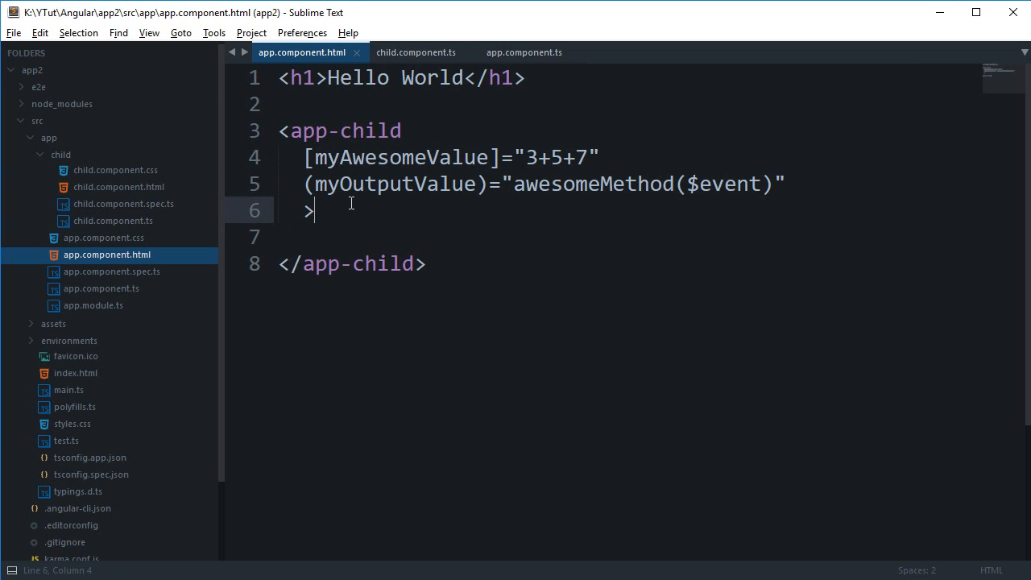
double_click(394, 183)
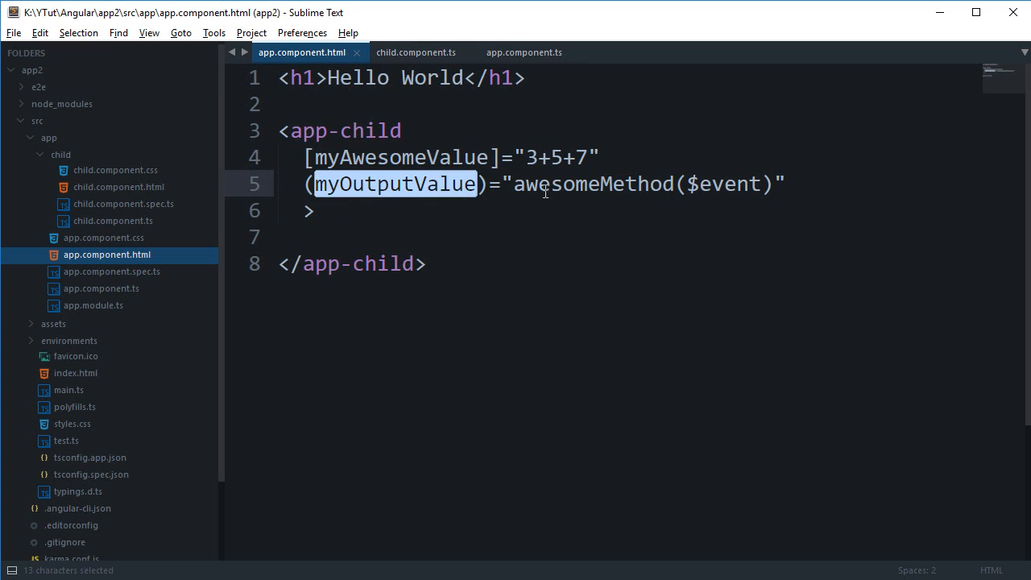
double_click(731, 183)
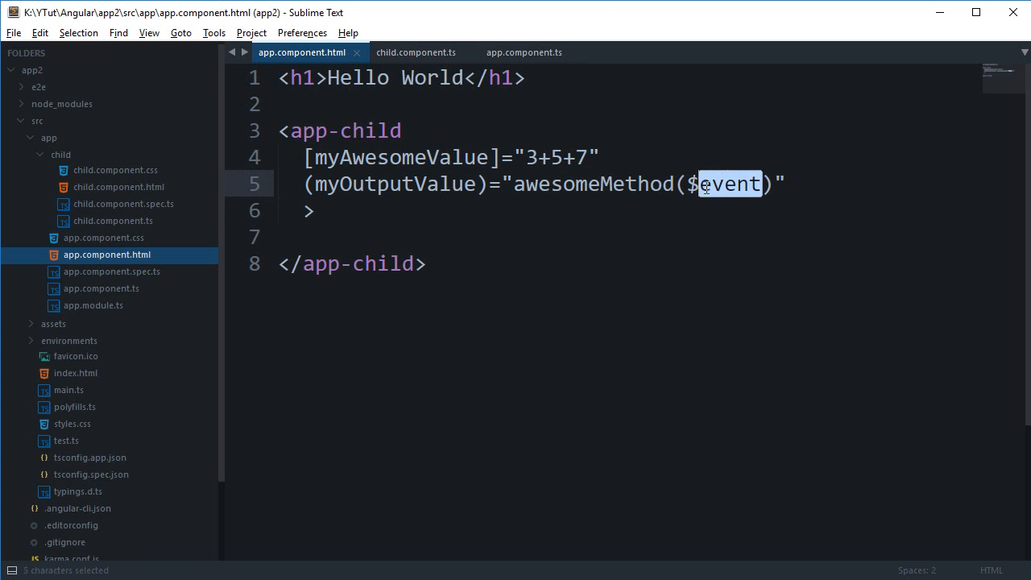
click(415, 52)
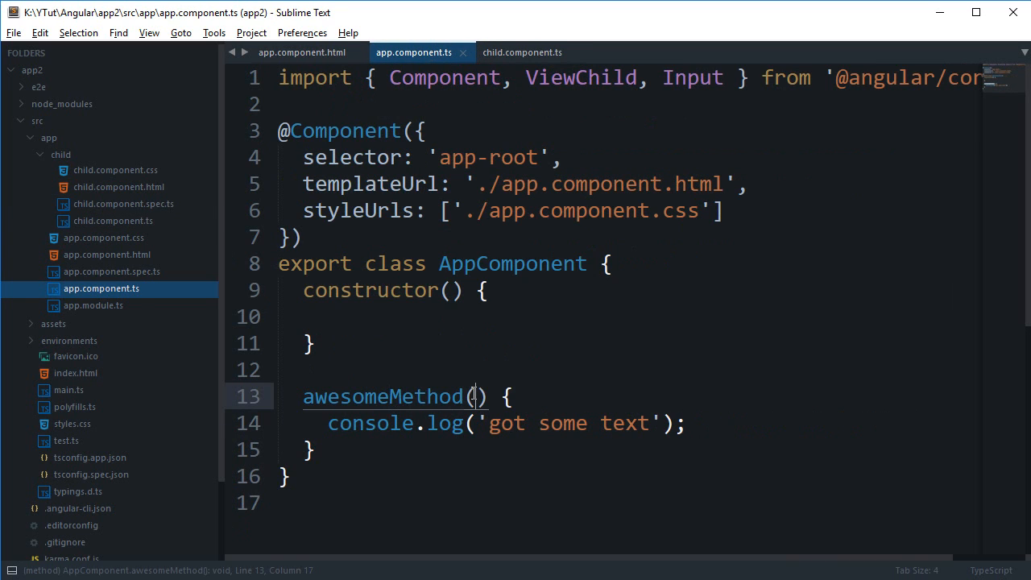
Change the handler to awesomeMethod(ev) logging ev, 'got some text'.
text(ev)
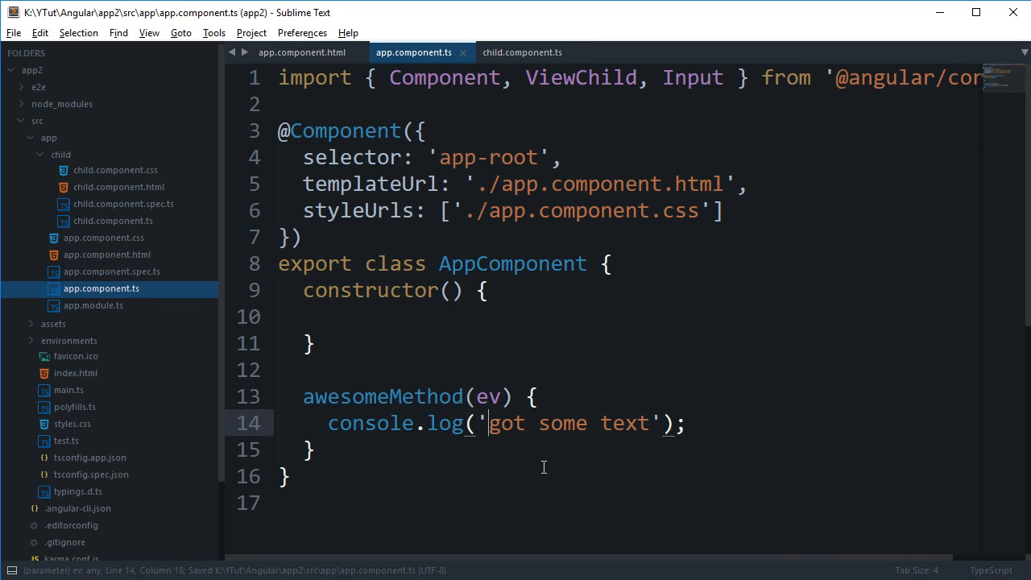
text(ev,)
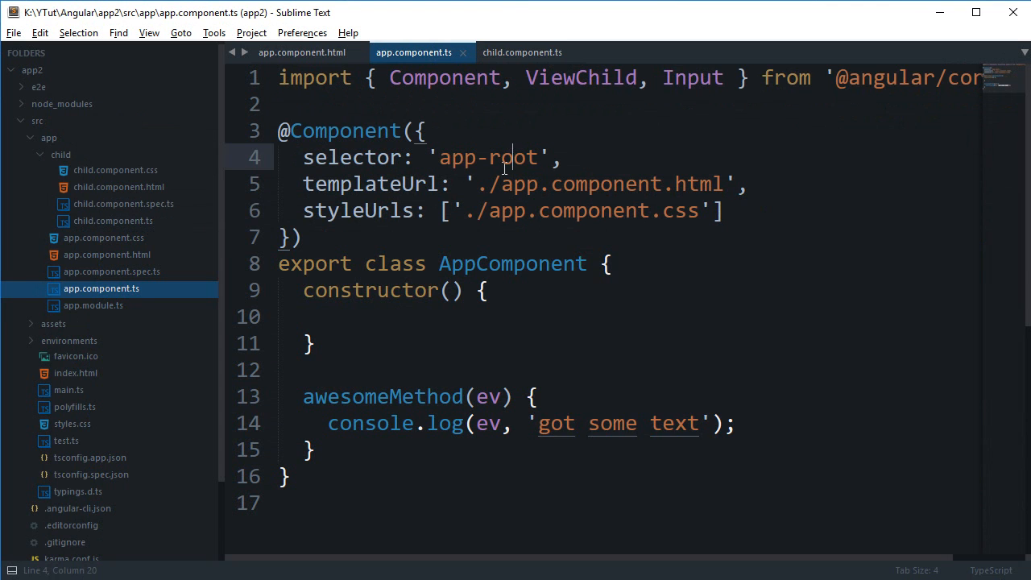
click(301, 51)
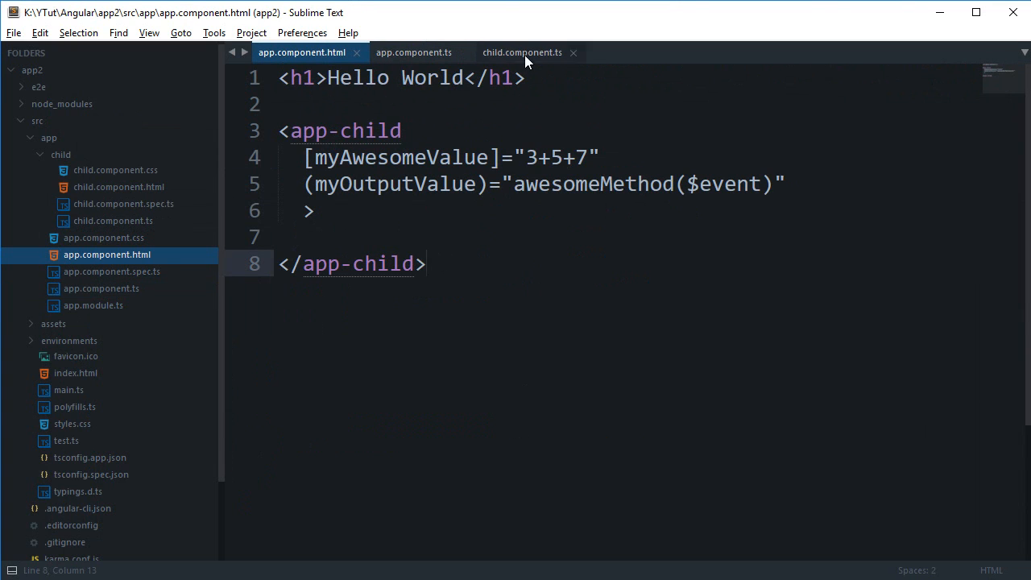
click(521, 52)
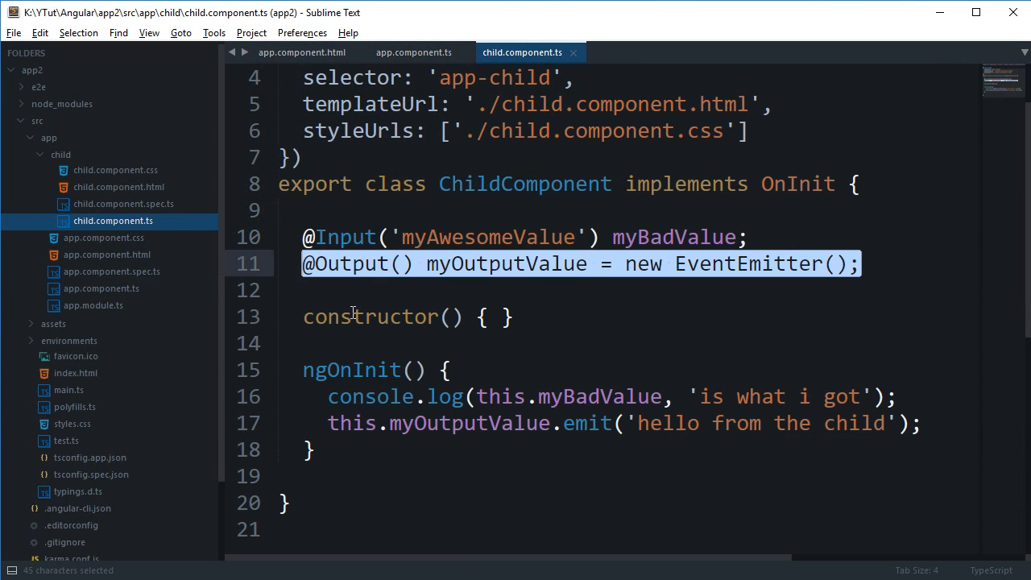
click(376, 342)
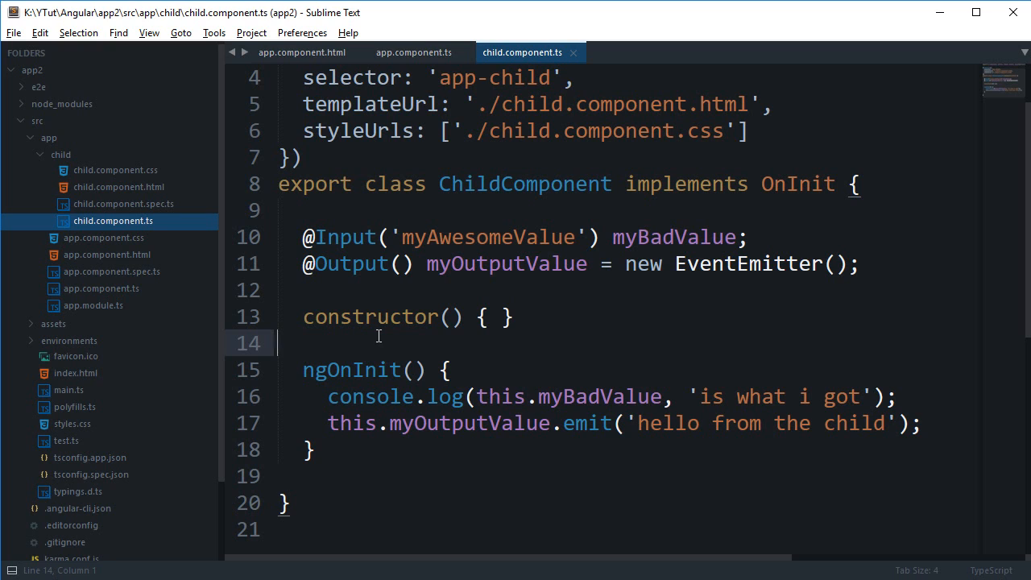
double_click(506, 264)
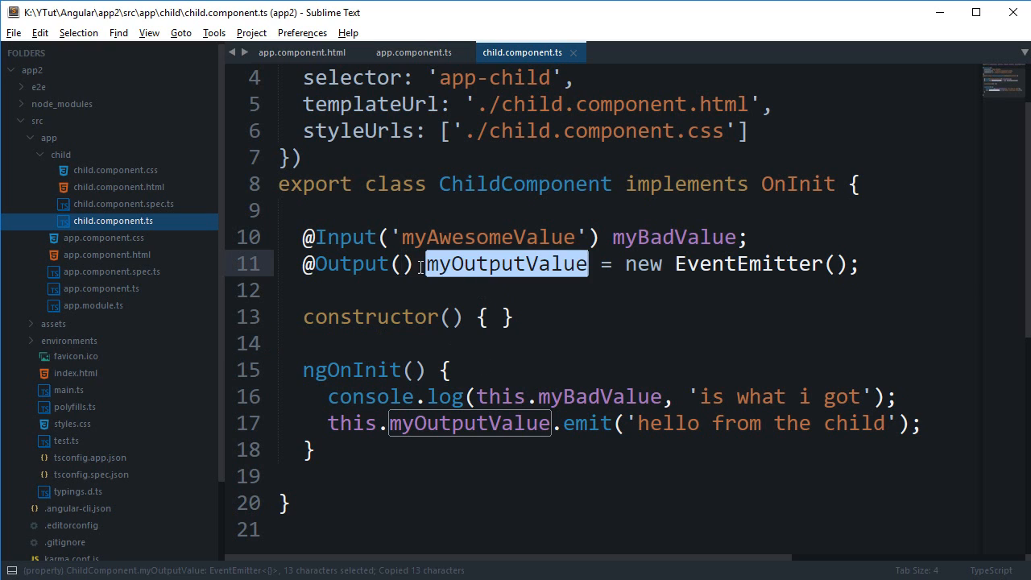
text('myOutputValue') myBa)
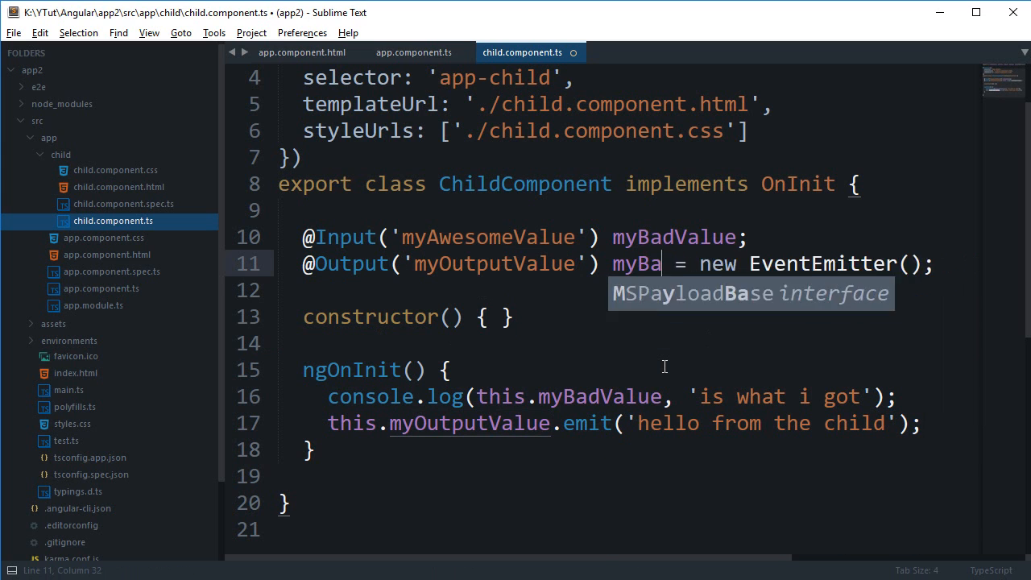
text(dOutput)
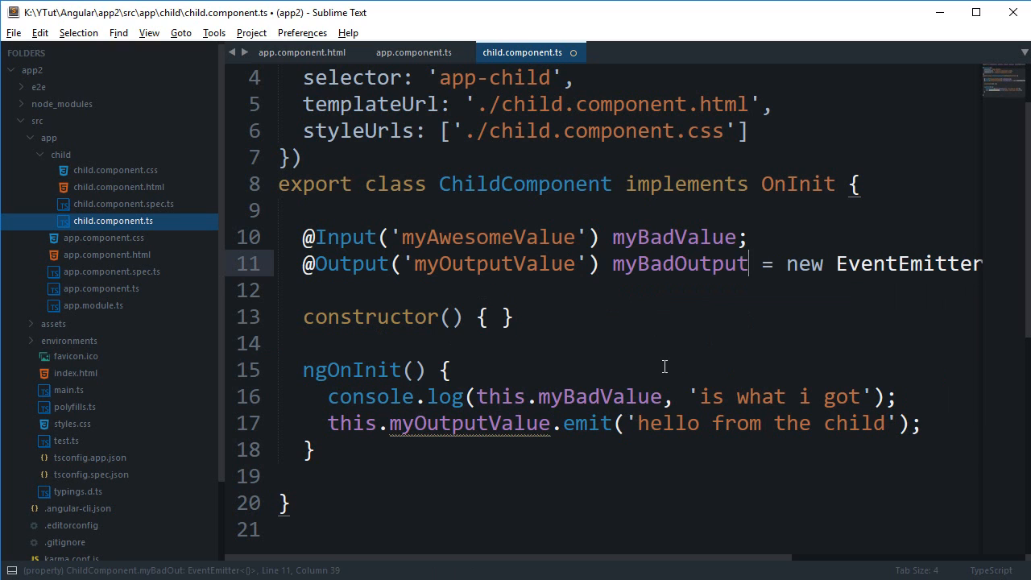